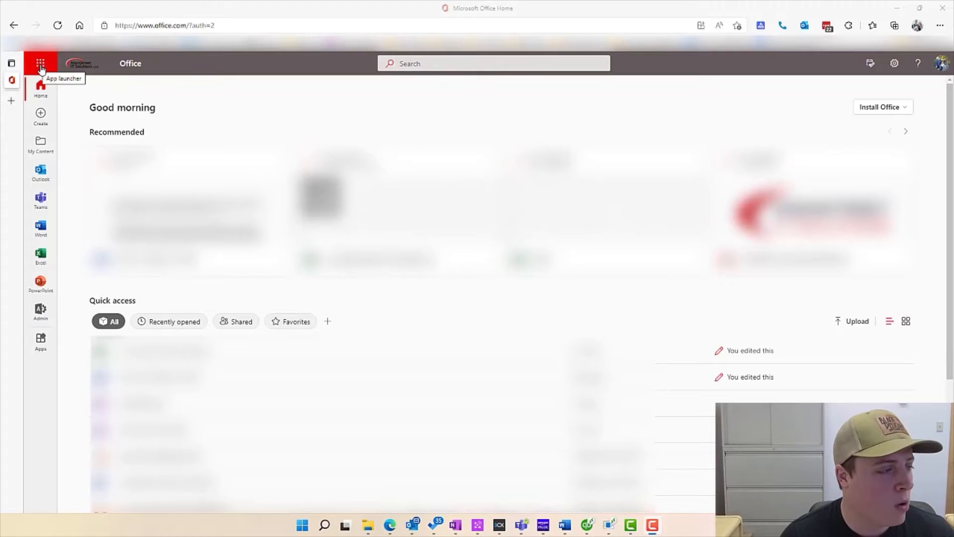
- Launch OneDrive from the app launcher and open the TEST folder in My files
click(40, 63)
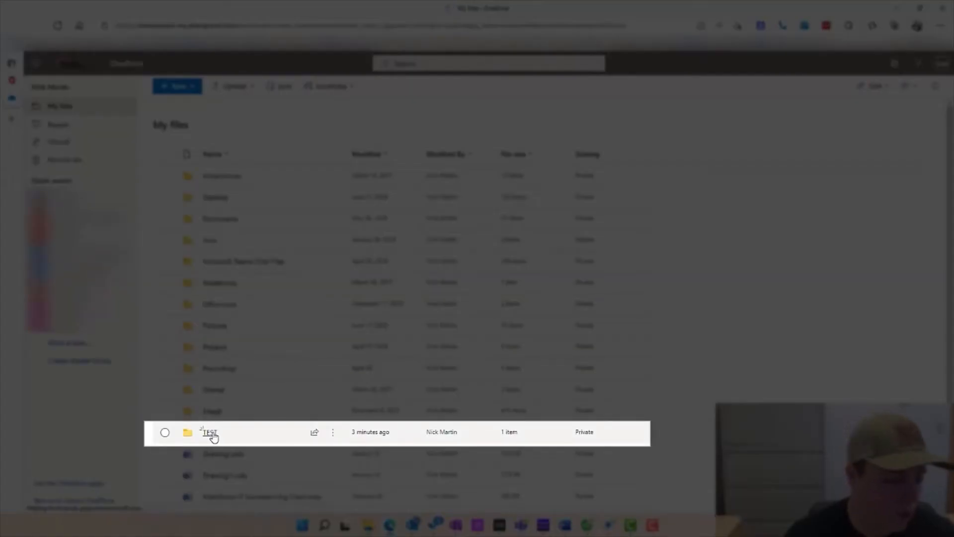
double_click(210, 432)
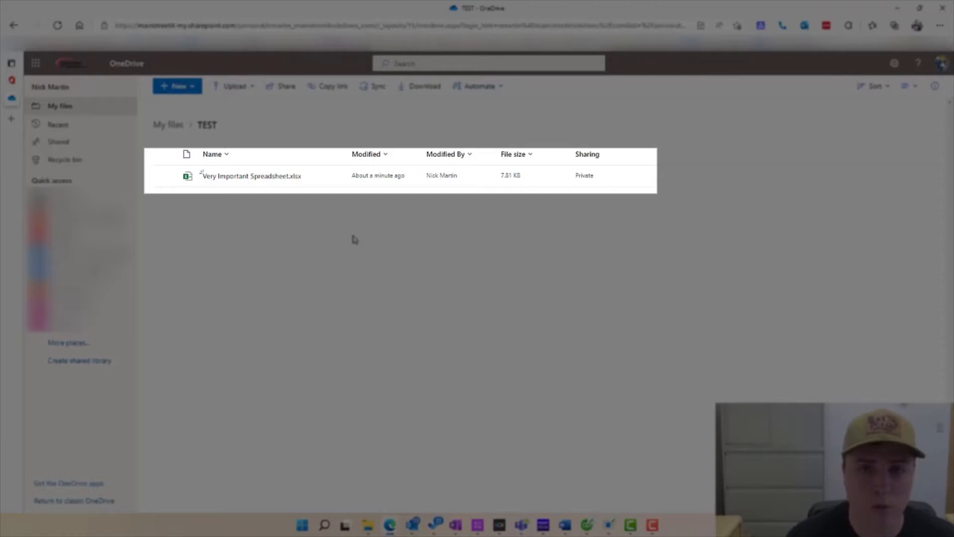
- Select Very Important Spreadsheet.xlsx and bring up its Send link options
click(251, 175)
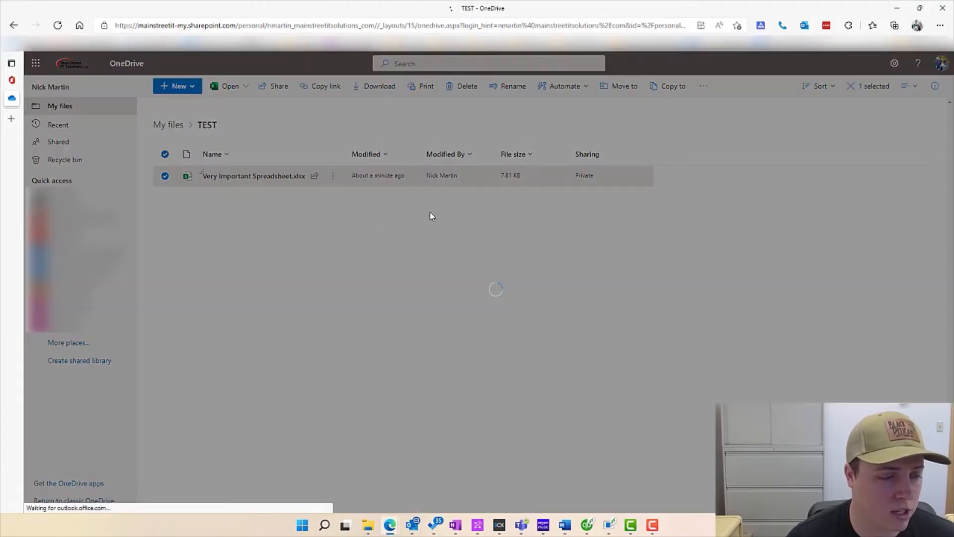
click(278, 86)
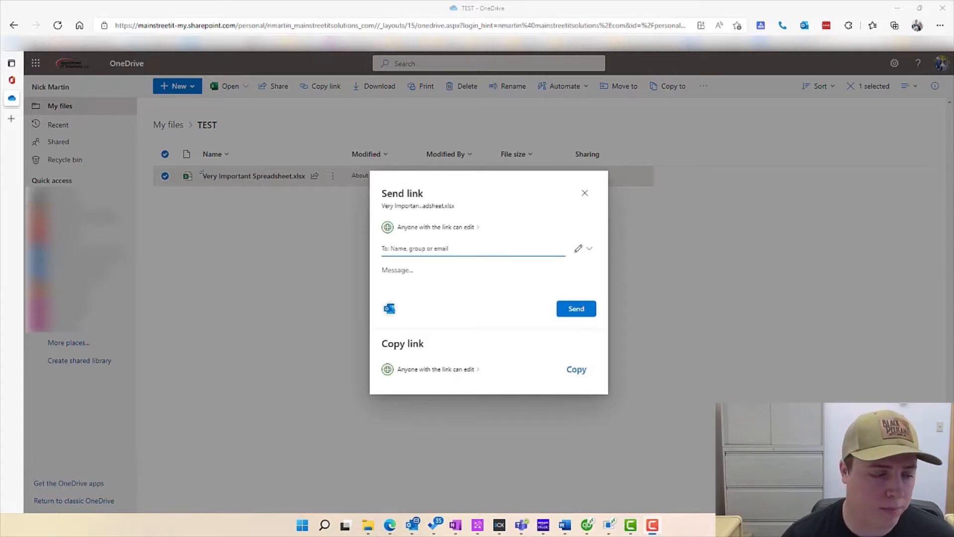
- In Link settings, try 'People with existing access', then return to 'Anyone with the link'
click(432, 226)
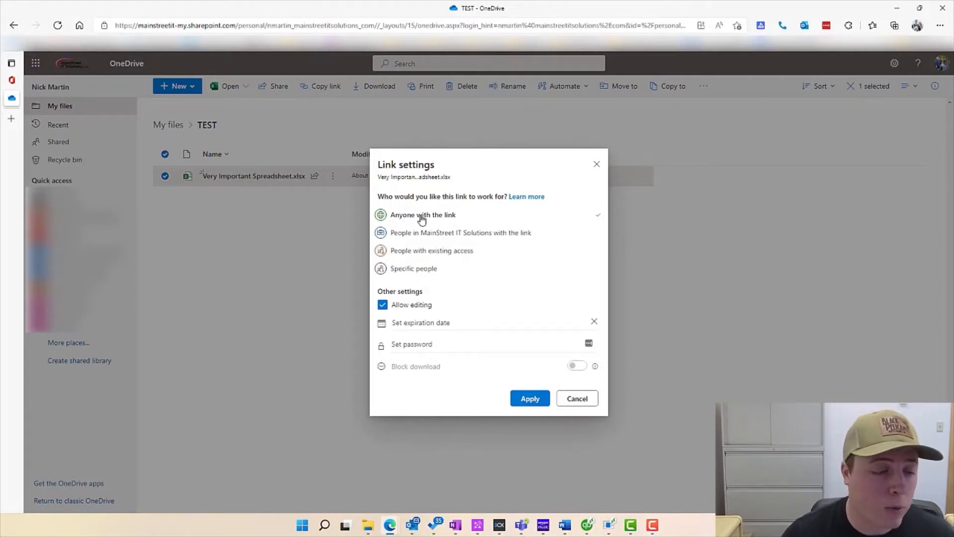
click(461, 233)
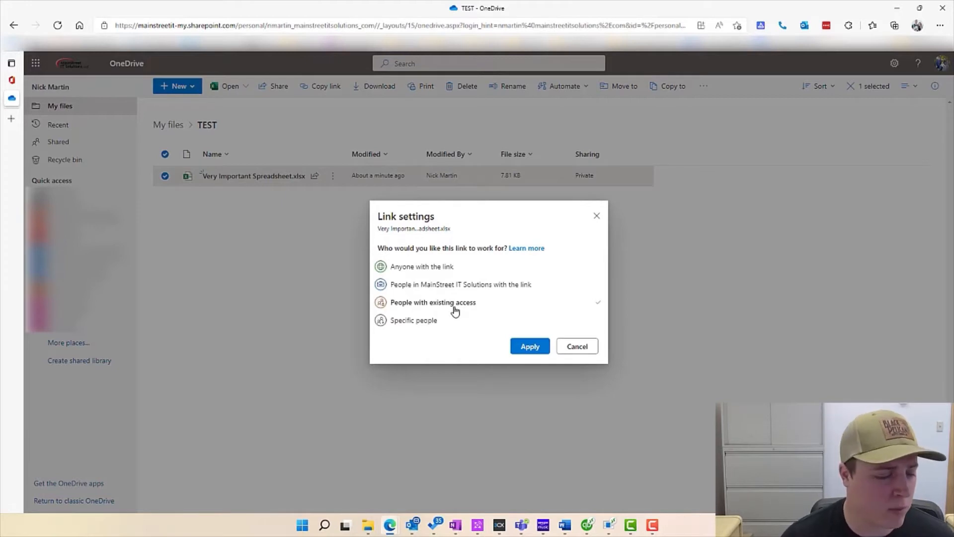
click(413, 319)
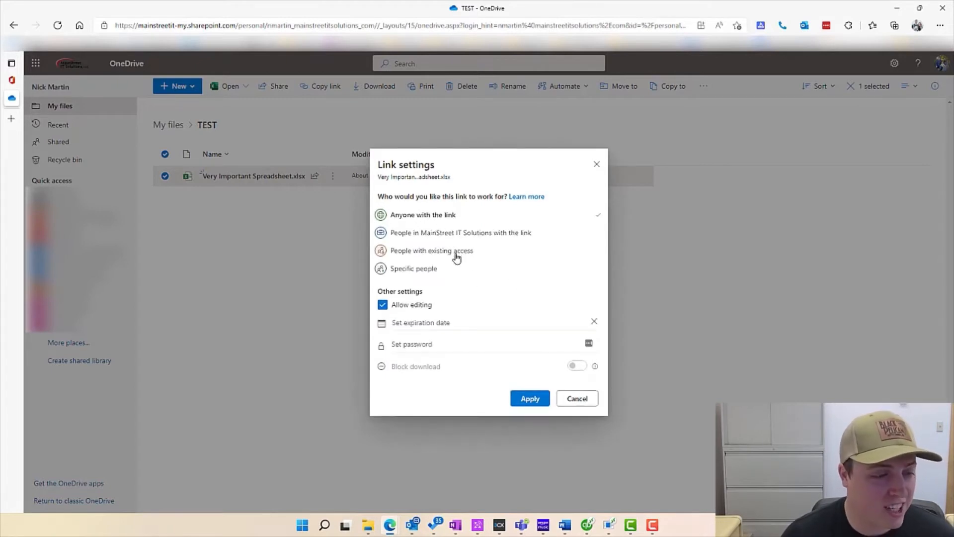
mouse_move(478, 279)
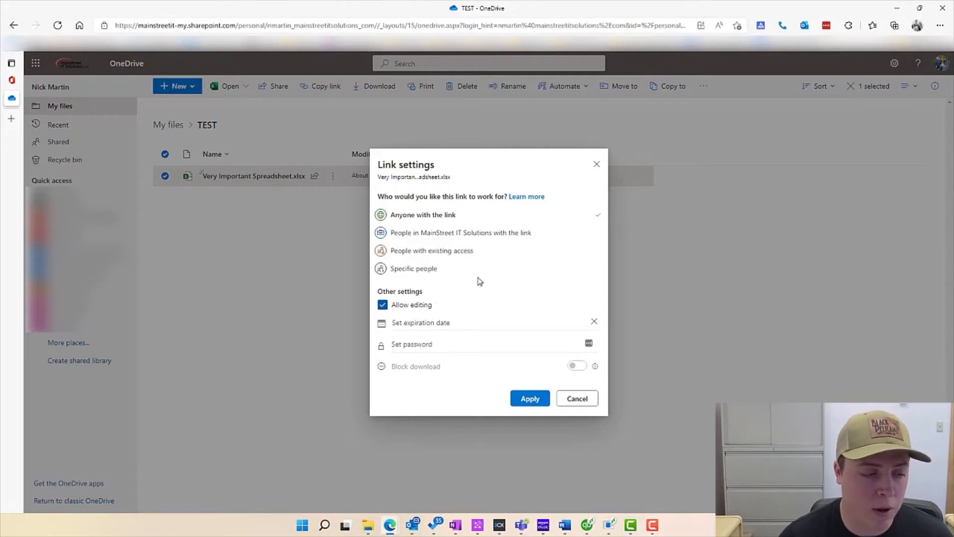
mouse_move(486, 280)
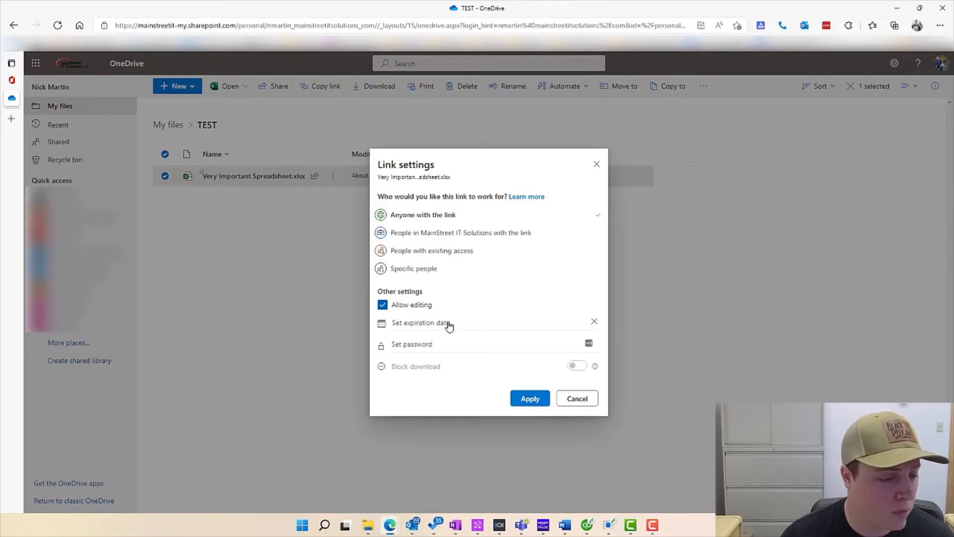
- Set the link's expiration date to Friday, May 27, 2022
click(420, 322)
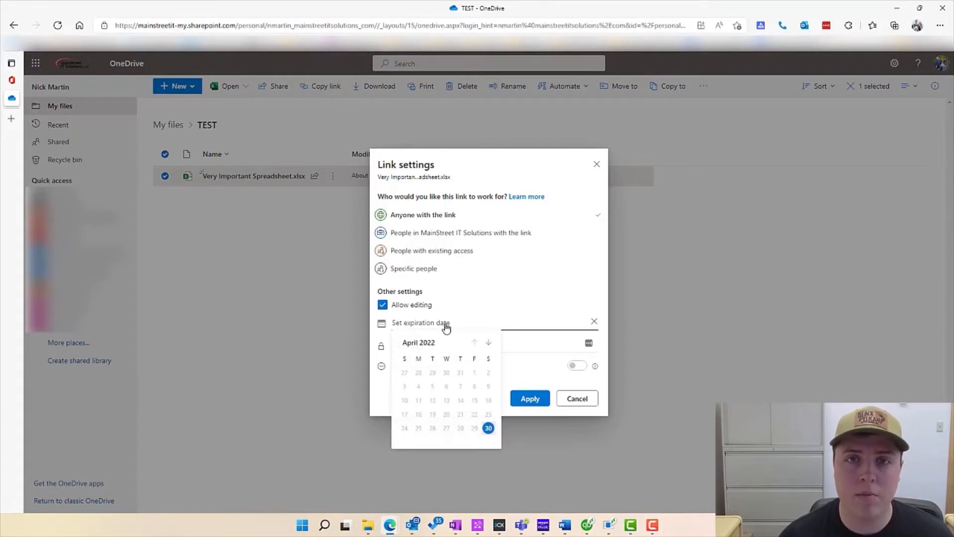
mouse_move(463, 343)
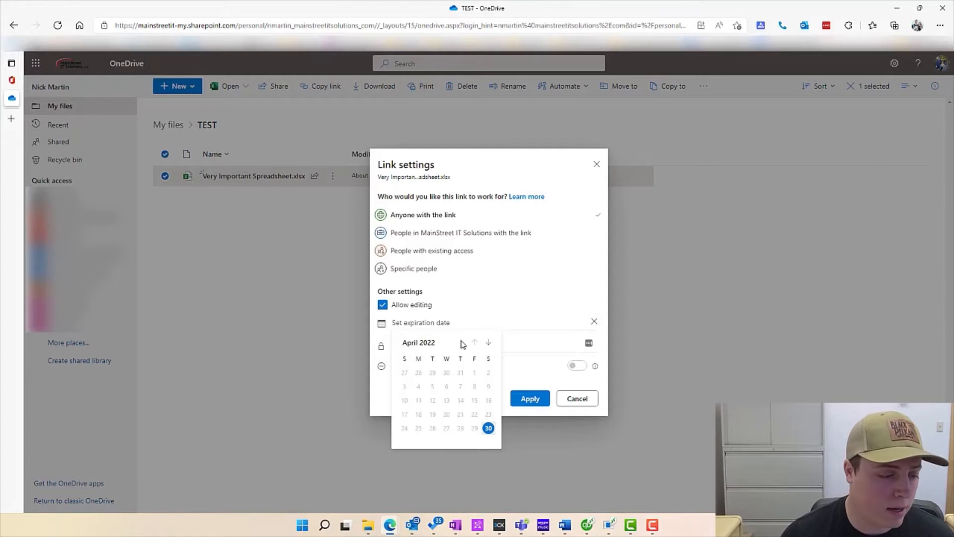
mouse_move(483, 350)
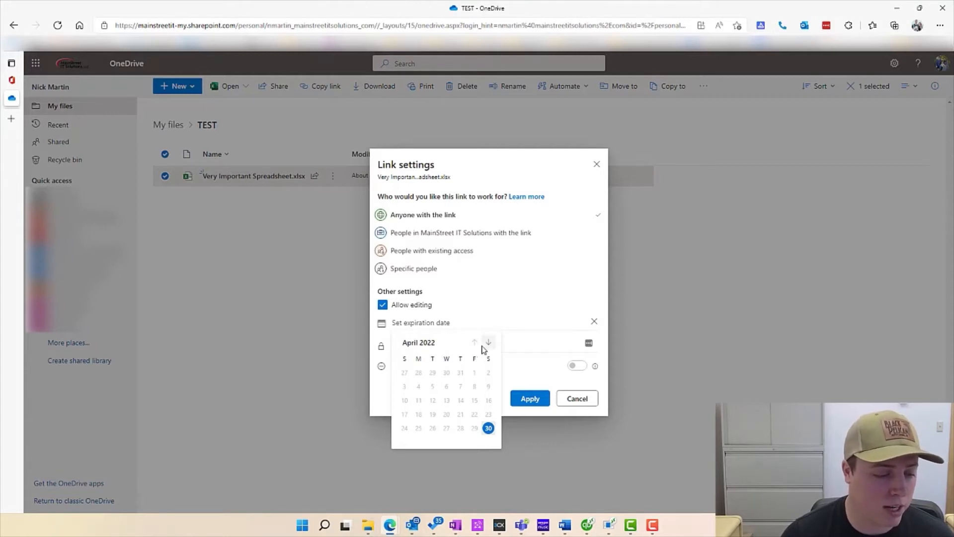
click(487, 342)
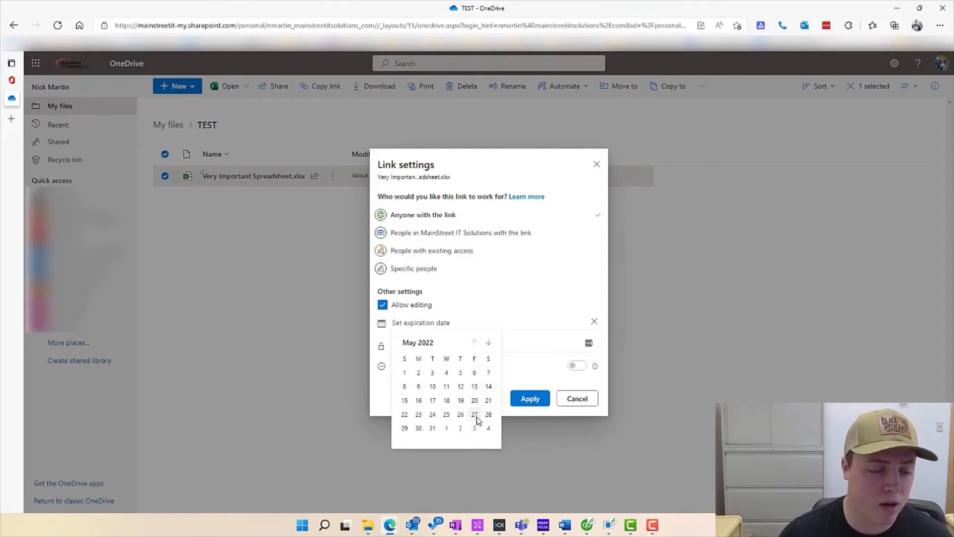
click(474, 414)
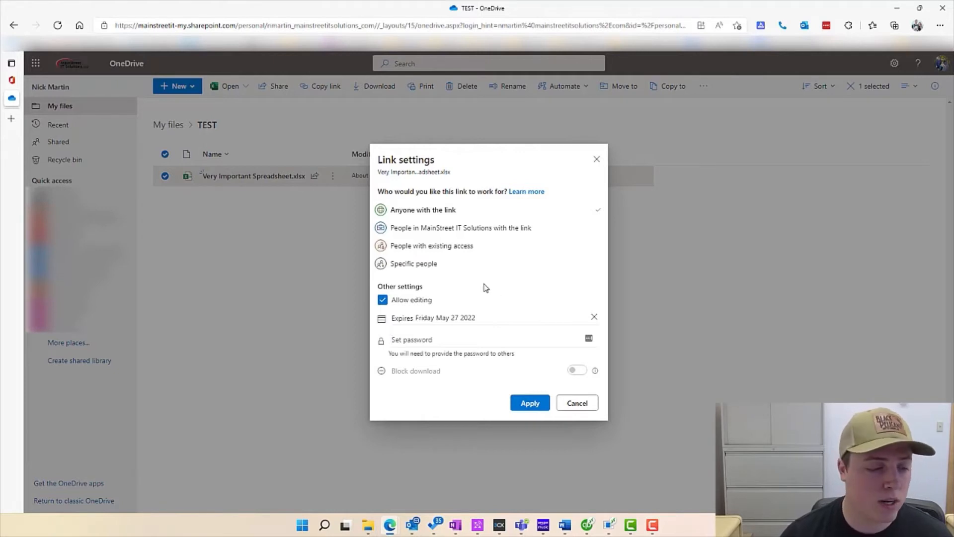
- Try view-only and block-download options, then apply the editable anyone-link expiring May 27 2022
click(426, 338)
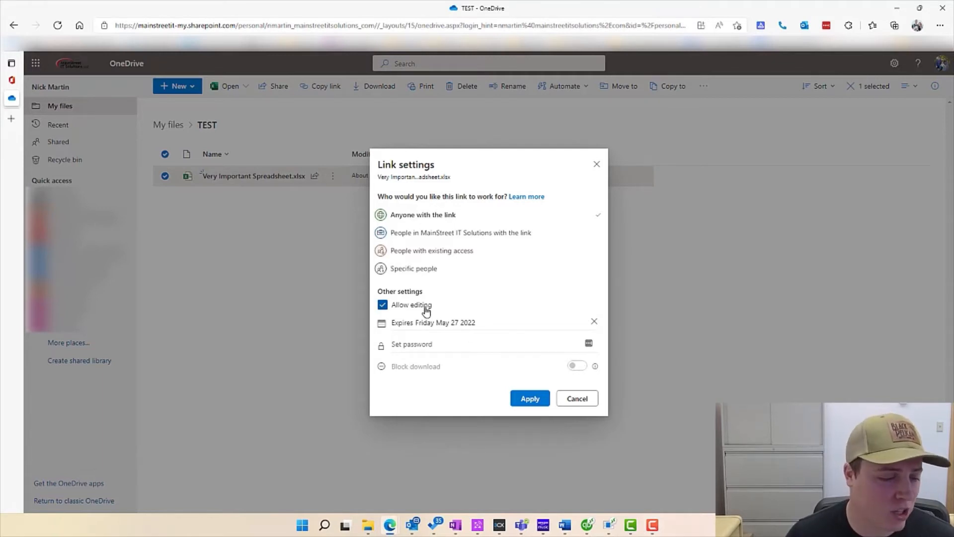
click(383, 304)
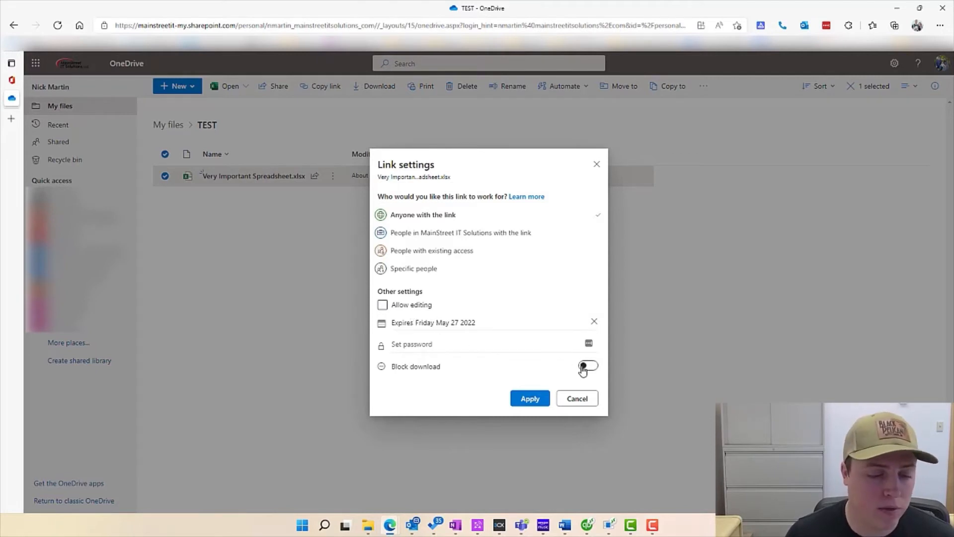
click(587, 365)
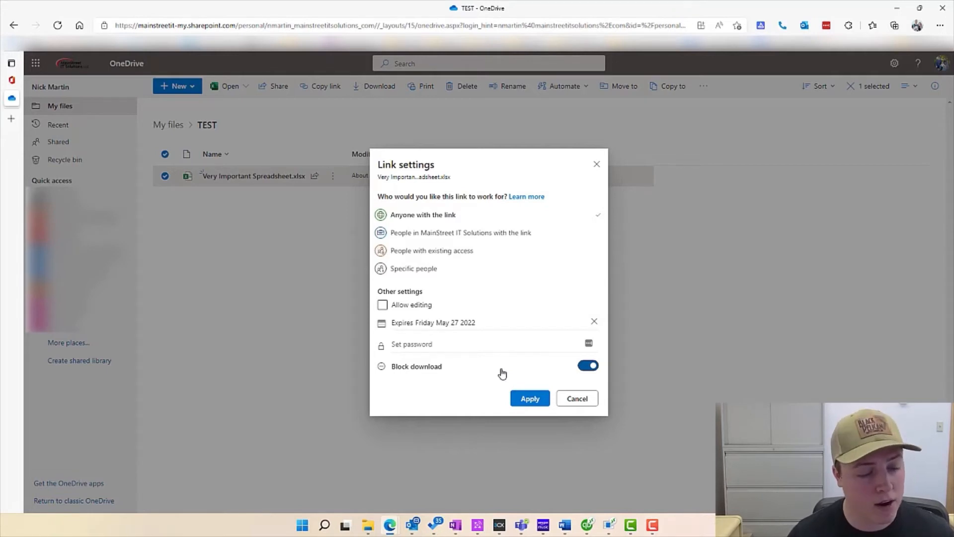
click(382, 305)
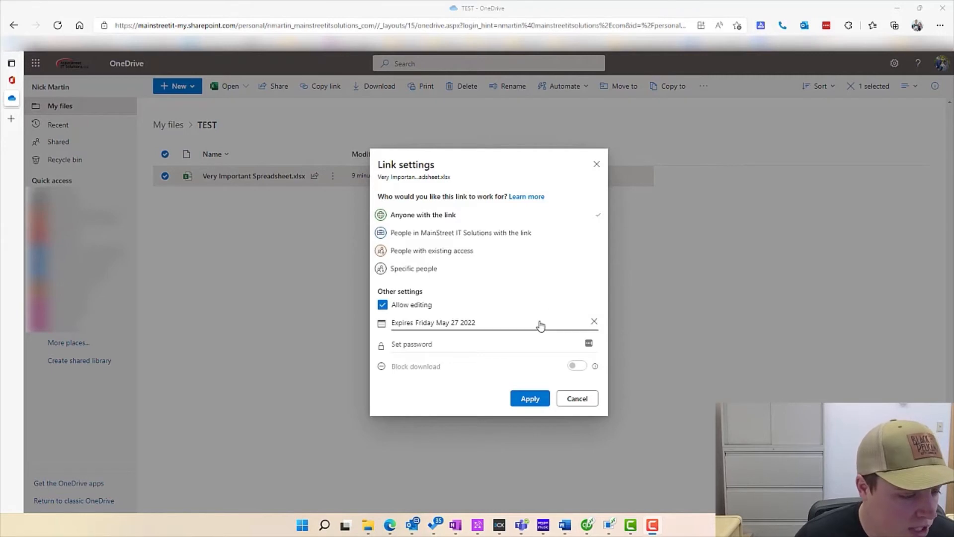
click(529, 398)
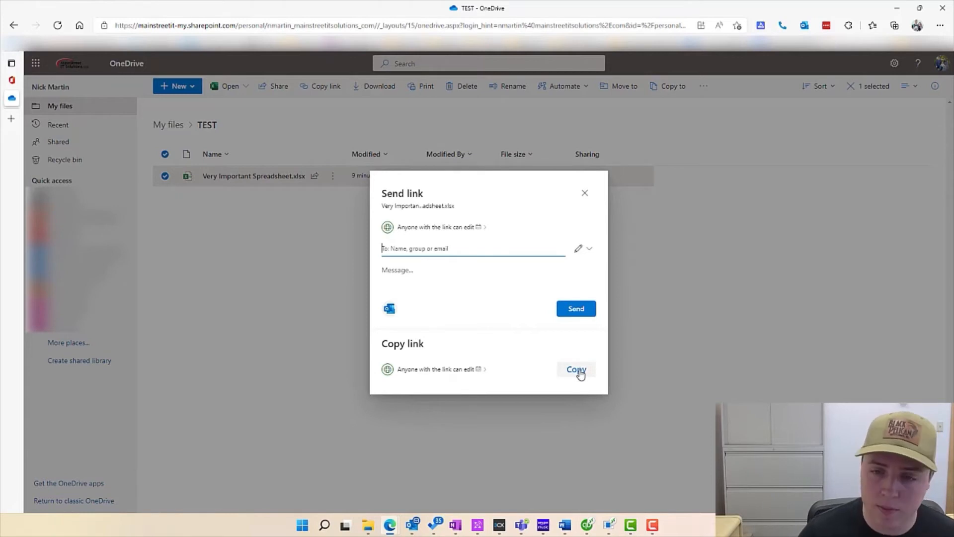
- Copy the spreadsheet's link and address it to Support with a 'Hello' message
click(473, 248)
text(Support)
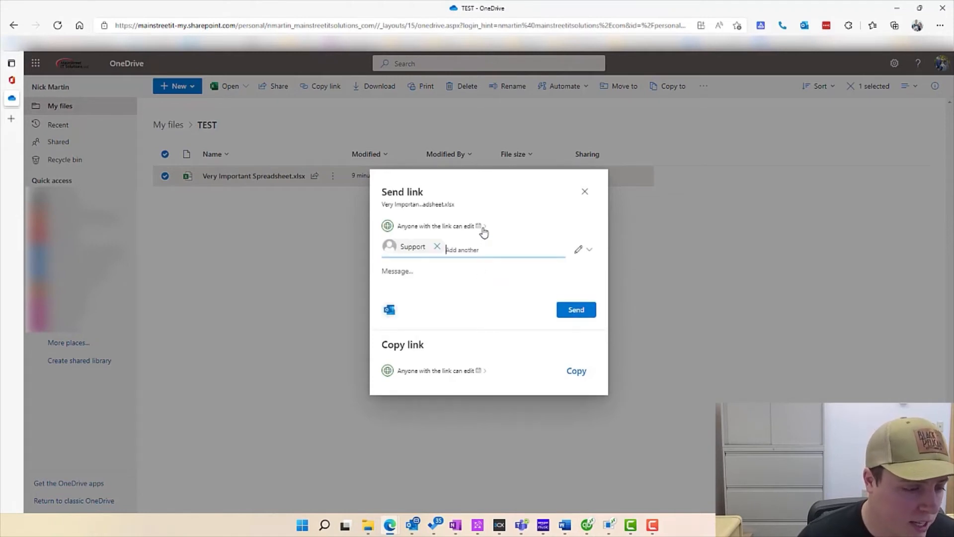
mouse_move(480, 225)
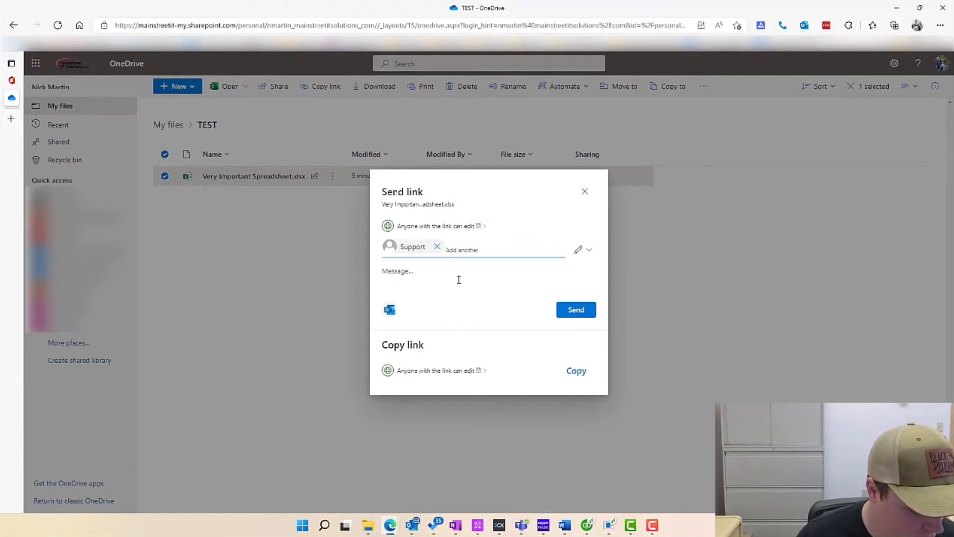
text(He)
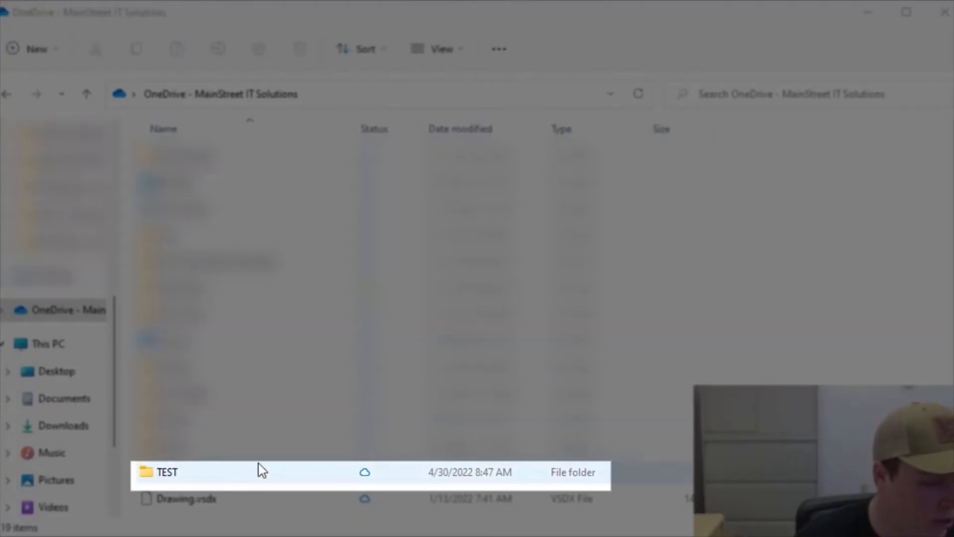
- In File Explorer, open TEST and share Very Important Spreadsheet.xlsx through OneDrive
click(167, 472)
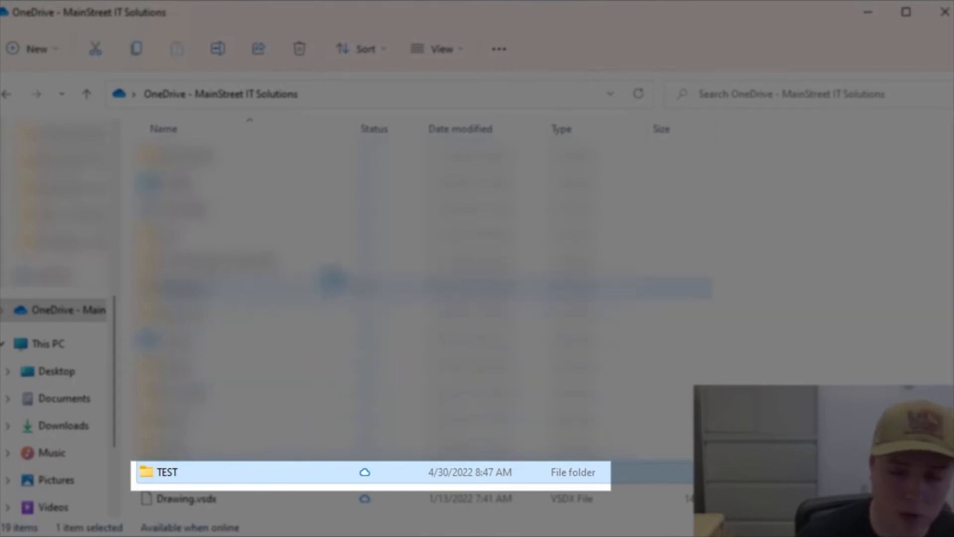
double_click(165, 472)
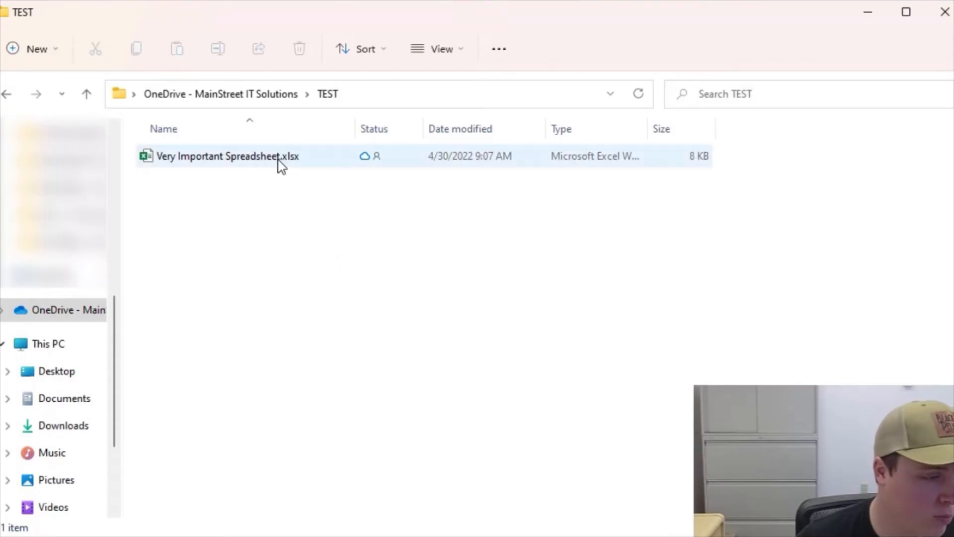
click(225, 156)
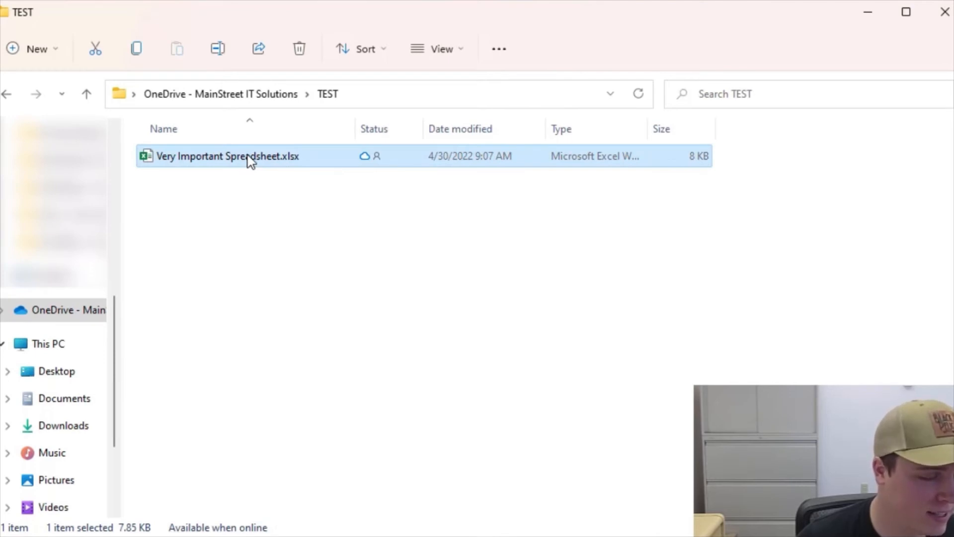
right_click(225, 156)
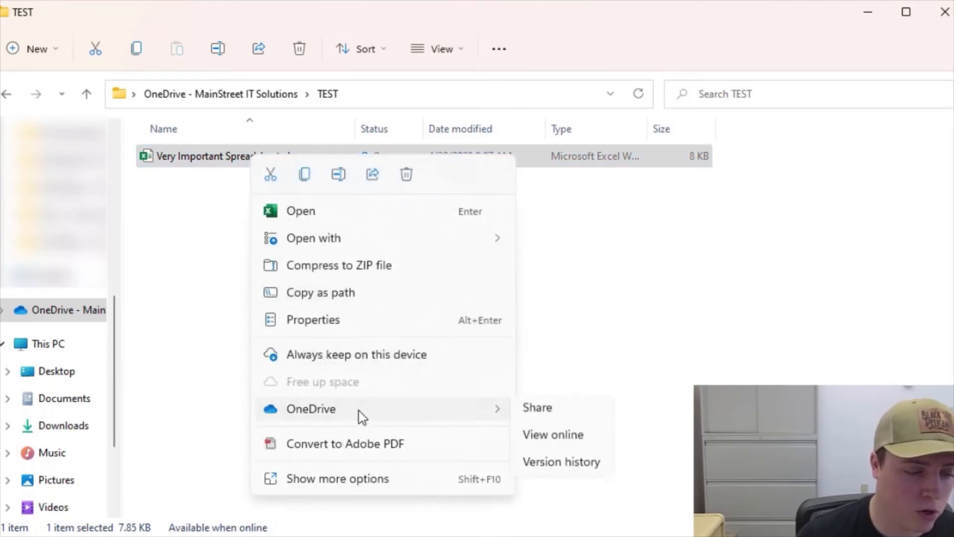
click(536, 407)
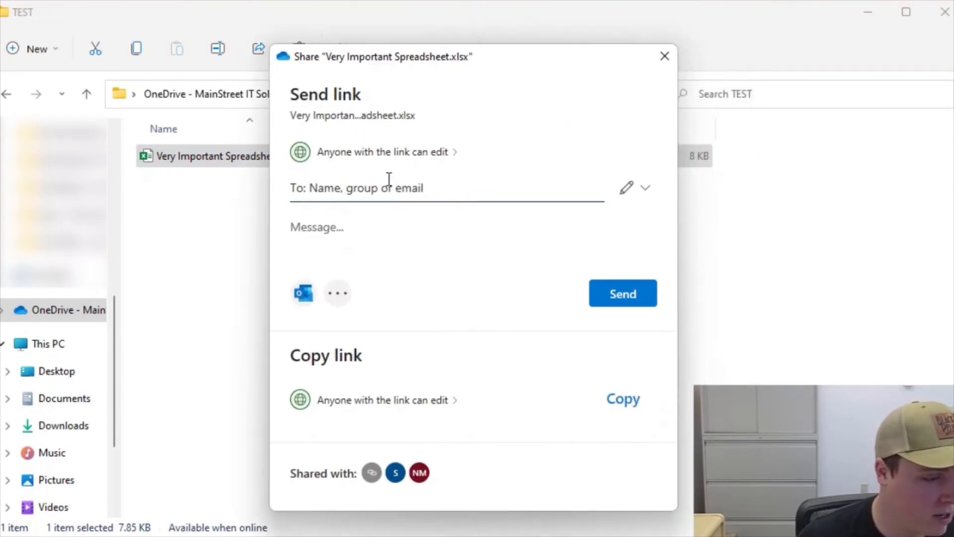
- Set the link to expire Friday May 13 2022 and send it to Support
click(381, 152)
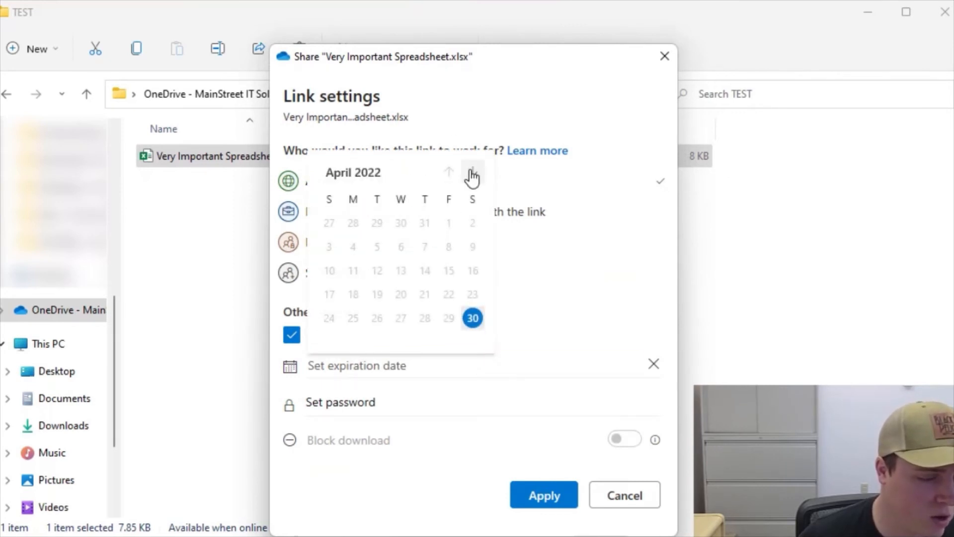
click(472, 317)
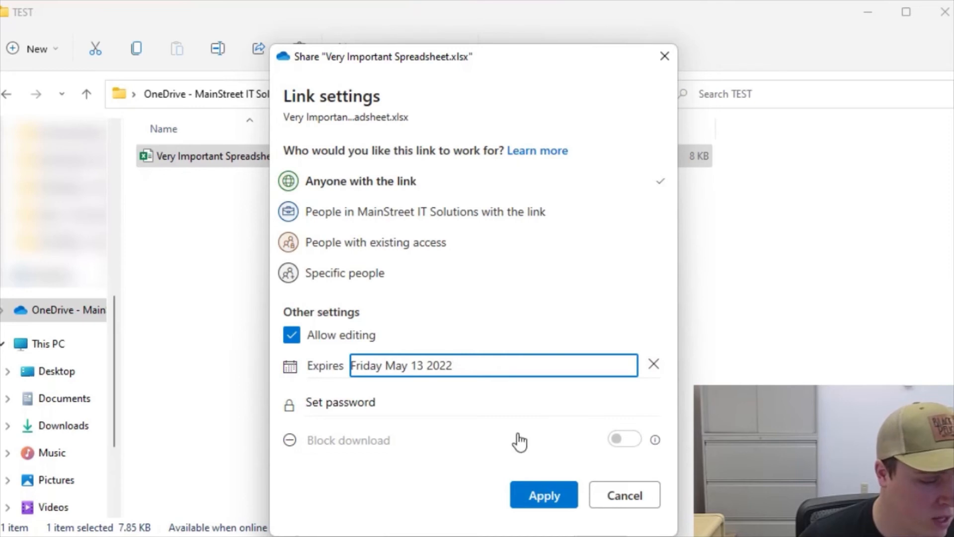
click(542, 495)
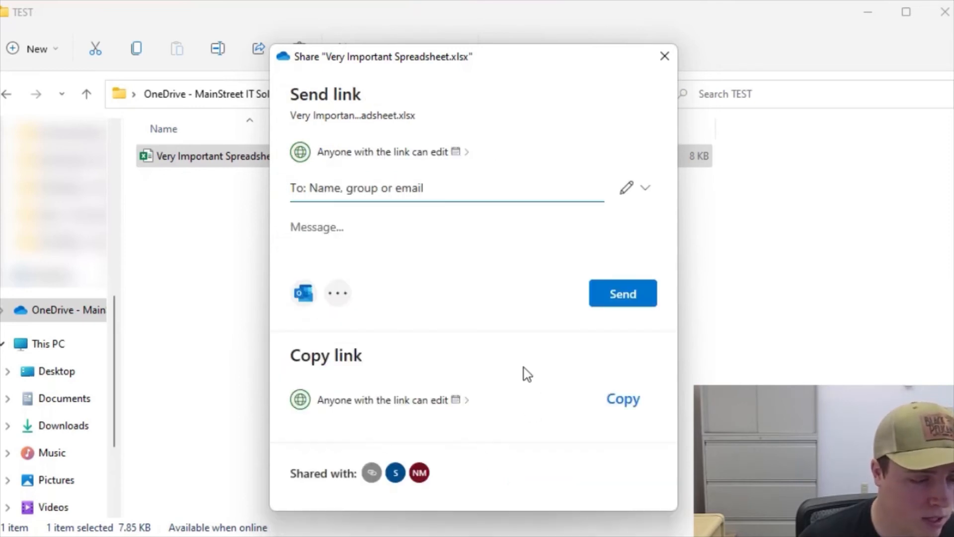
text(support)
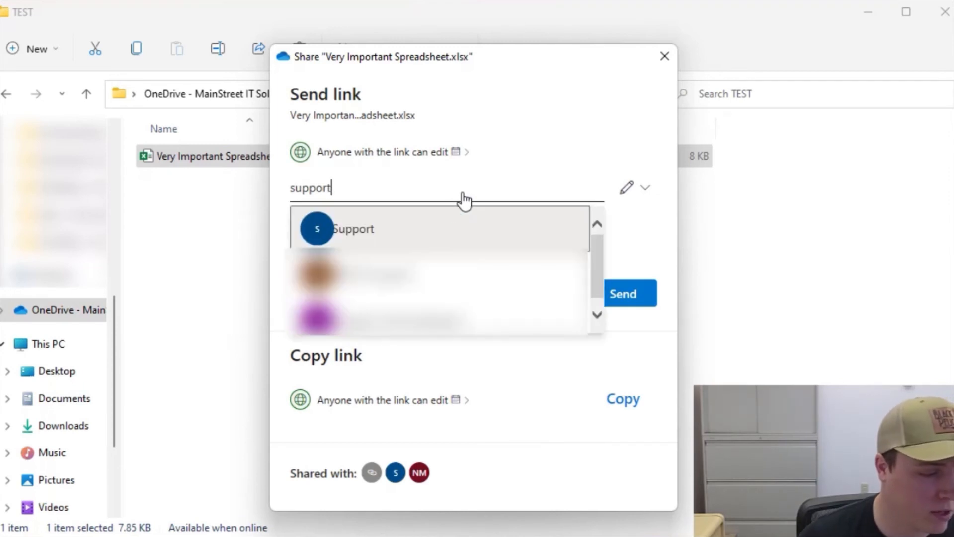
click(353, 229)
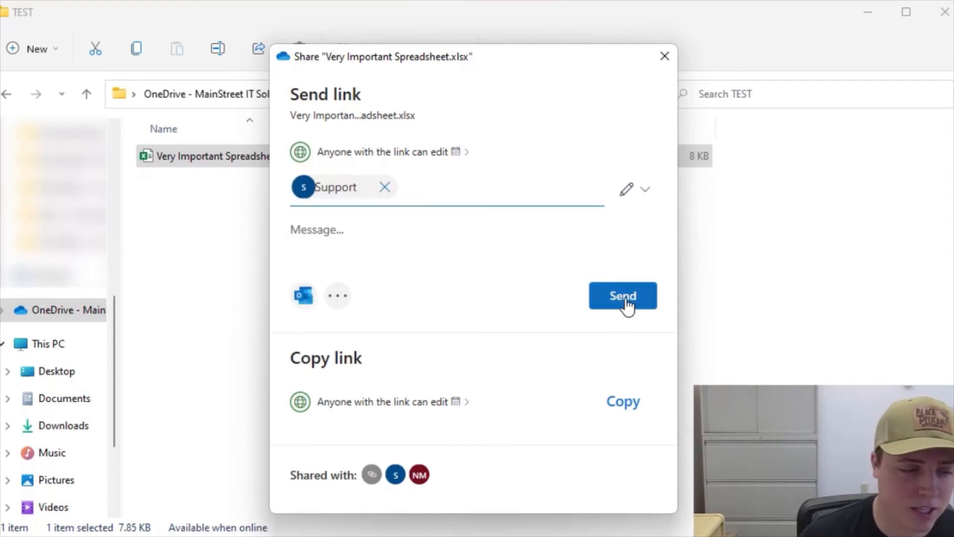
click(622, 296)
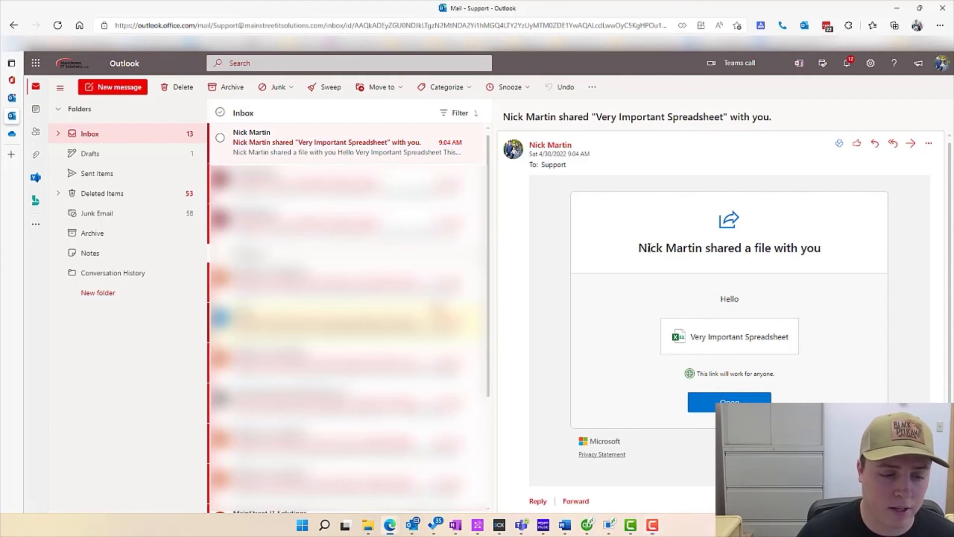
double_click(729, 298)
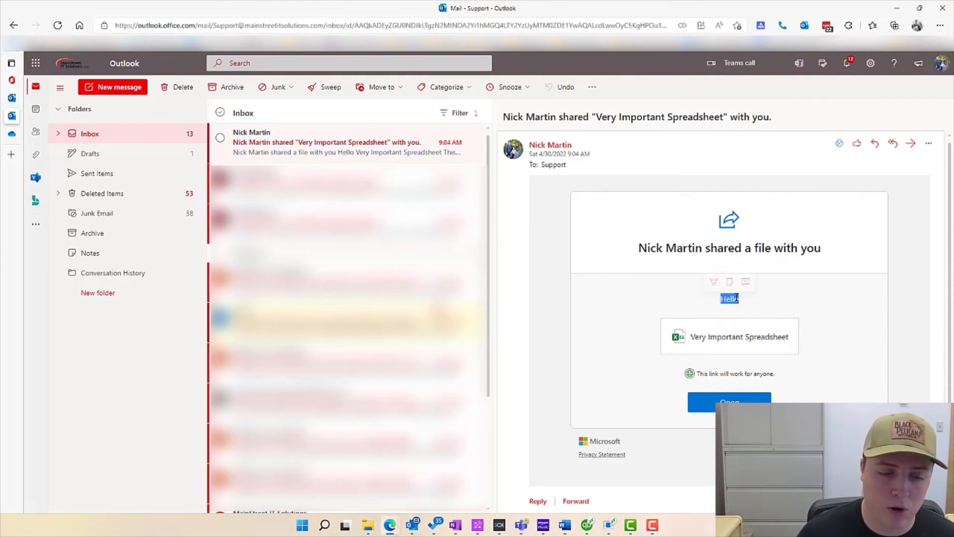